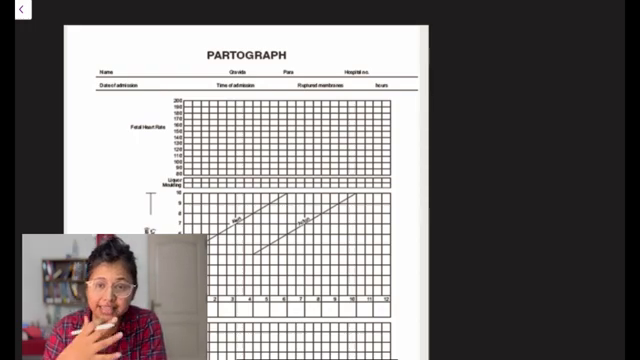
Draw red brackets down the left margin beside each partograph section, including the dilatation graph
scroll(down, 3)
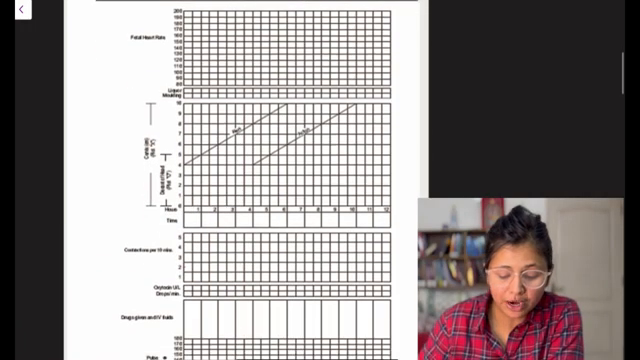
scroll(down, 3)
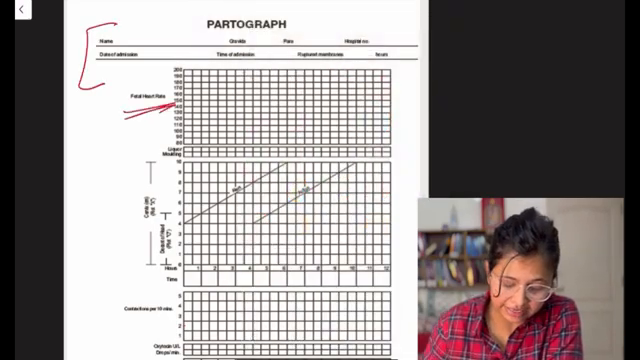
scroll(down, 3)
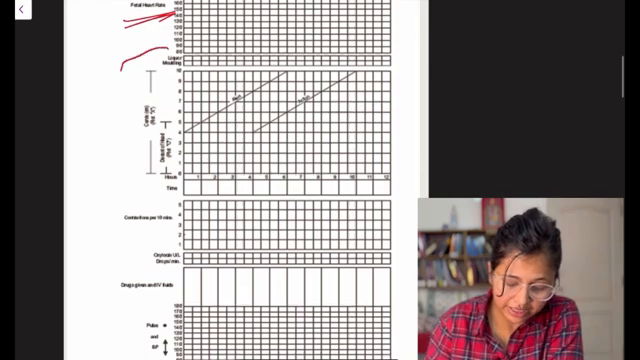
drag(120, 70, 120, 260)
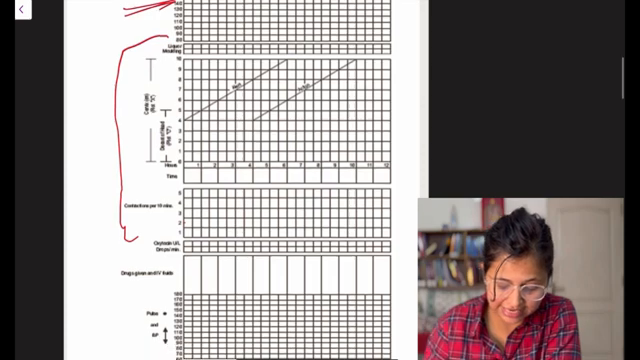
scroll(down, 3)
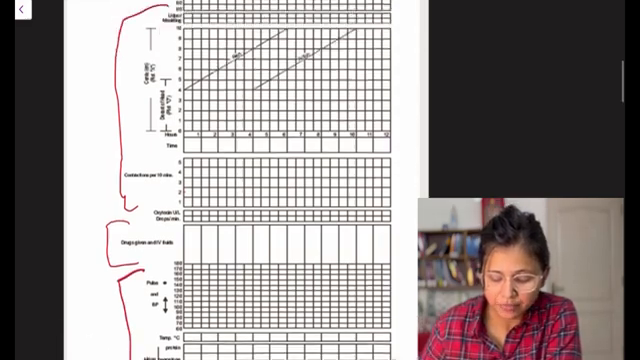
Write '1 cm/hr' in yellow beside the page and draw a red line across the dilatation graph
scroll(down, 3)
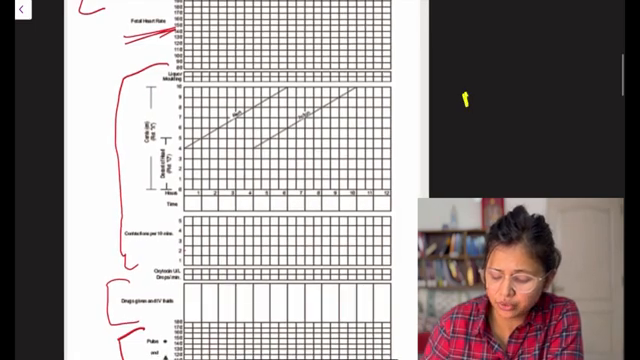
text(1 cm/hr)
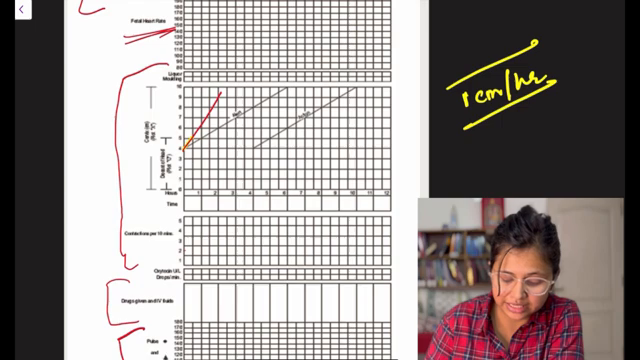
drag(184, 150, 256, 104)
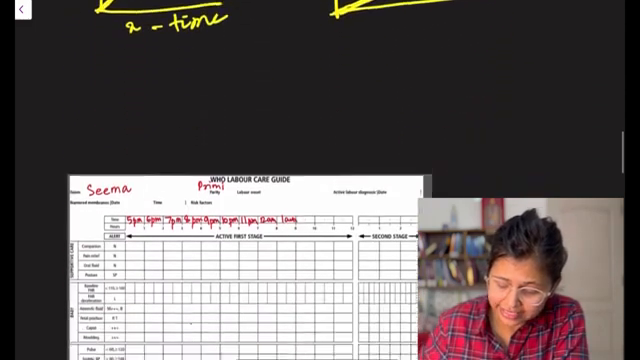
Write the yellow section list down the margin: support, labour progress, medication and the rest
scroll(down, 3)
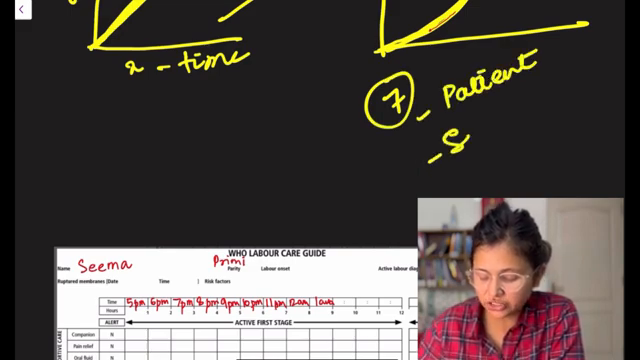
text(Support)
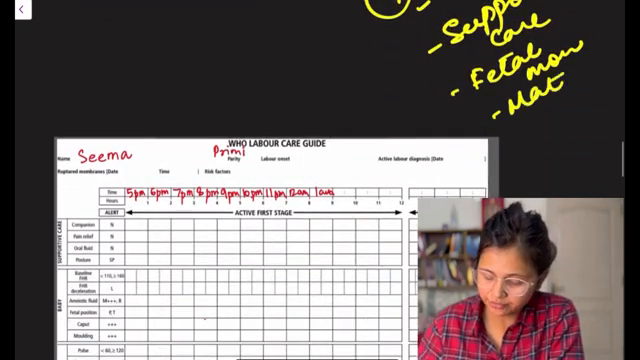
scroll(down, 3)
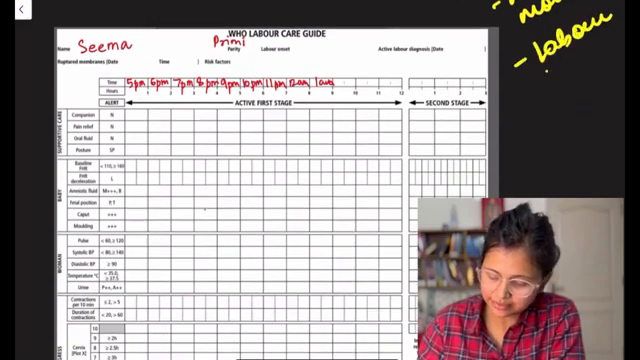
text(peog)
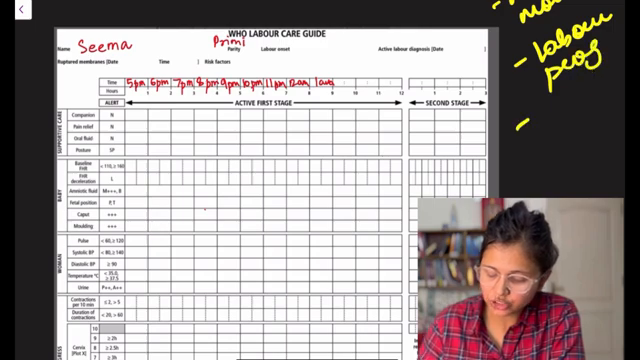
text(medicns)
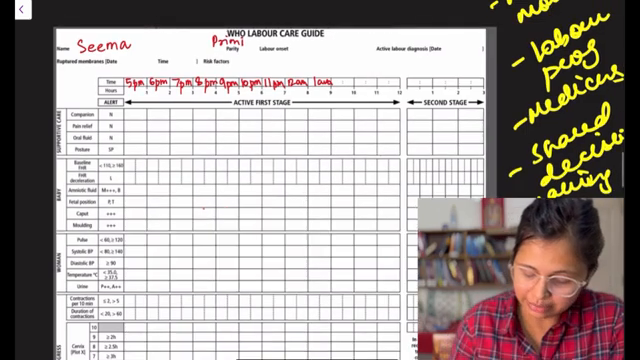
Fill Seema's details in red: spontaneous onset, diagnosis date 10/0/2, time 3:00 and membrane note N
text(S1)
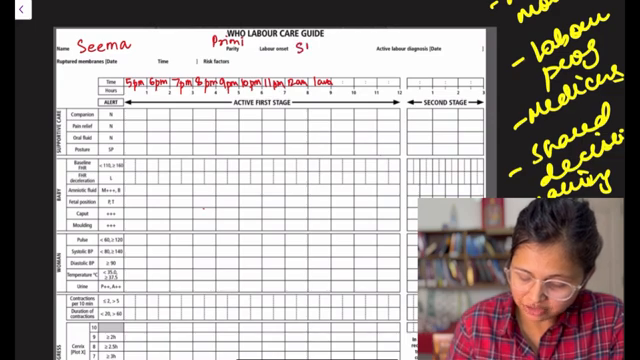
text(Spont)
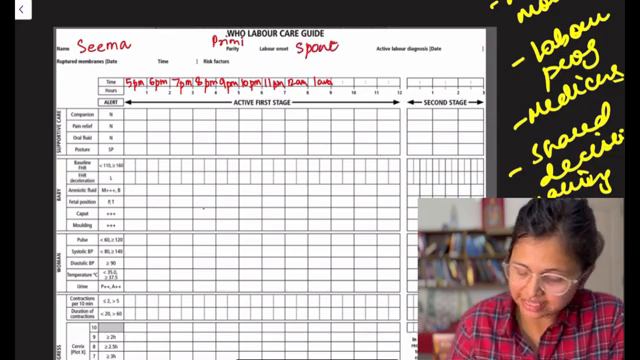
text(10)
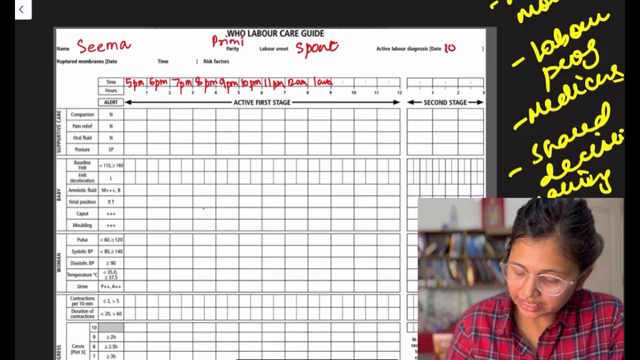
text(10/0/2)
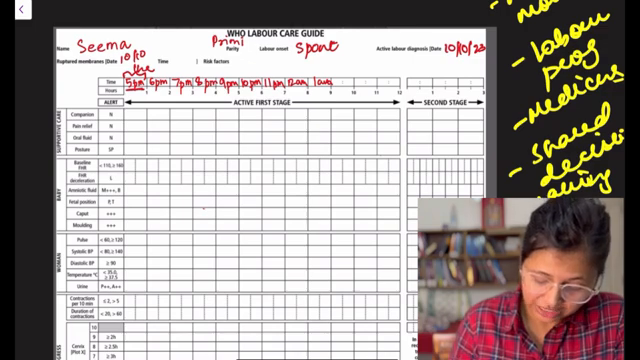
text(3:00)
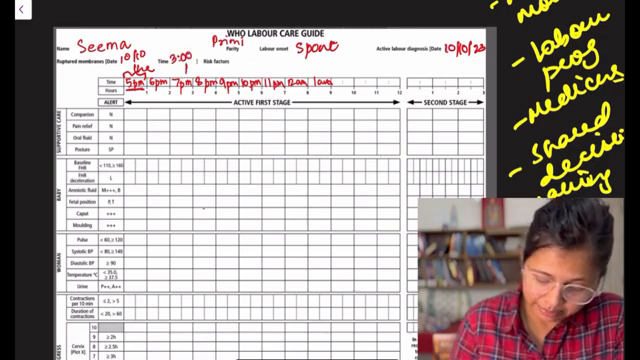
text(N)
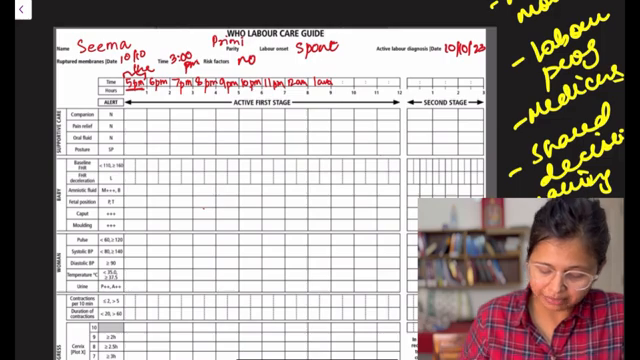
scroll(down, 3)
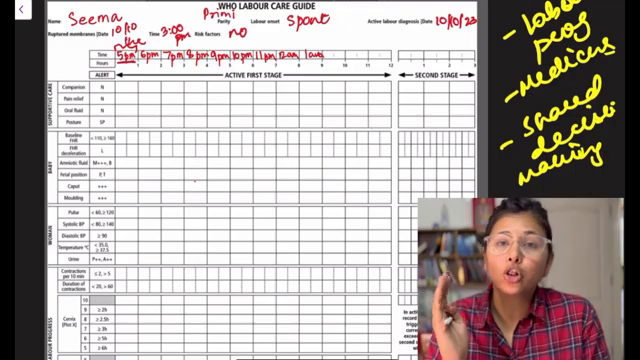
Write the red supportive-care entries, including '2', down the first time column
scroll(down, 3)
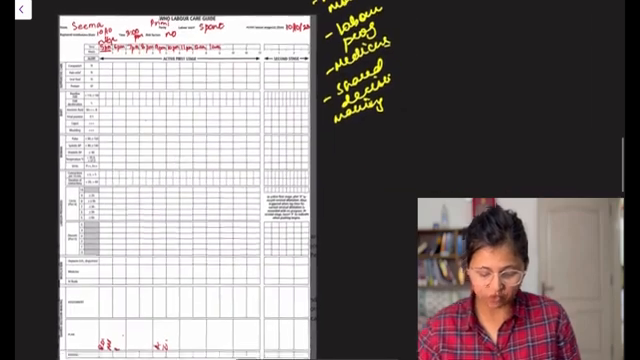
scroll(down, 3)
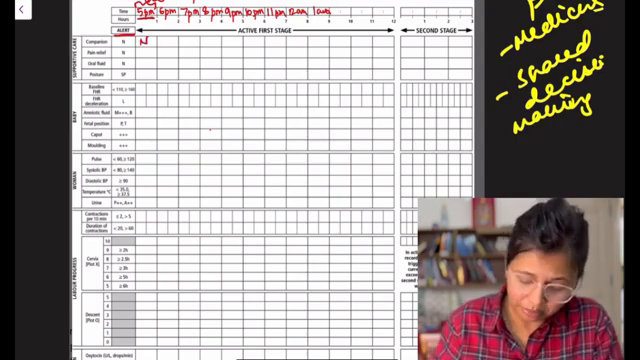
text(2)
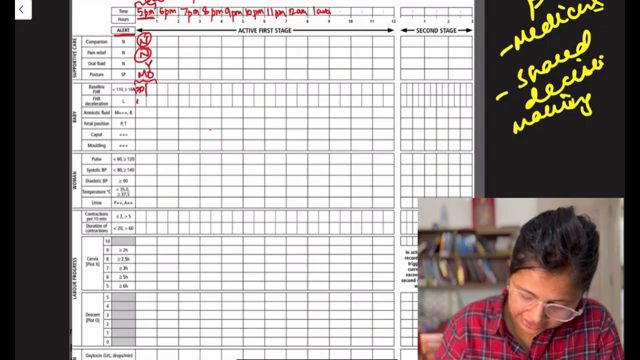
scroll(down, 3)
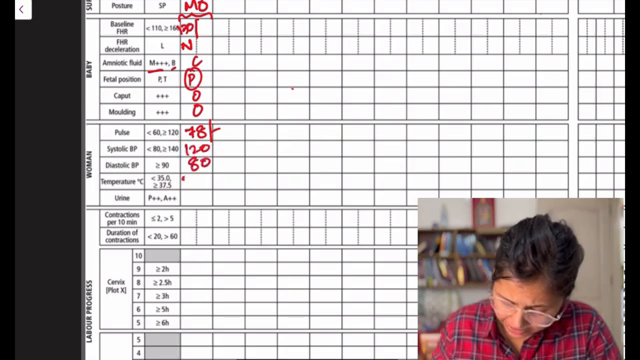
Write temperature 36.5 in red in the woman's section of the first column
text(36.5)
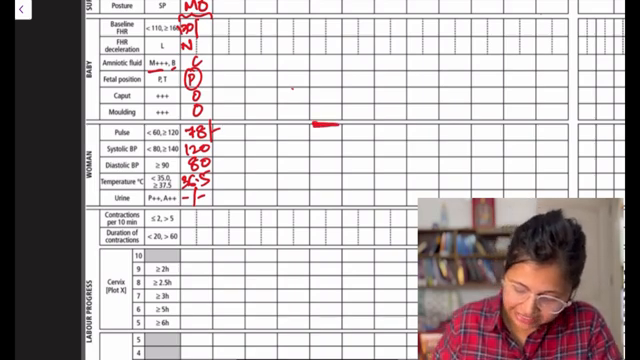
Scroll down to the urine and contraction rows to record their values in red
scroll(down, 3)
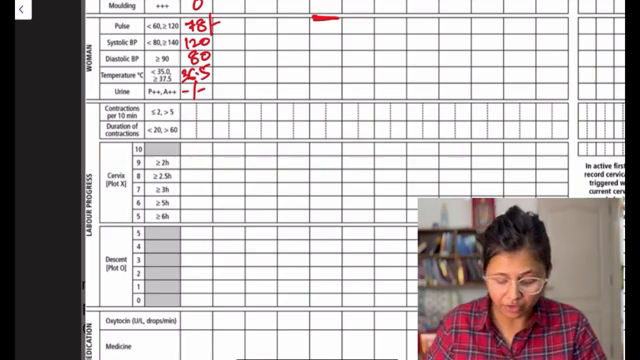
scroll(down, 3)
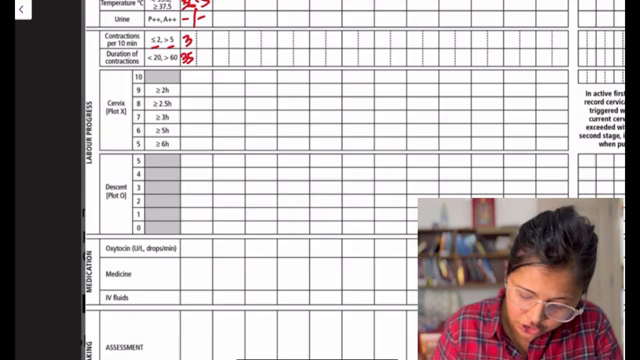
Mark cervical dilatation with a red X in the cervix plot row at the first time column
scroll(down, 3)
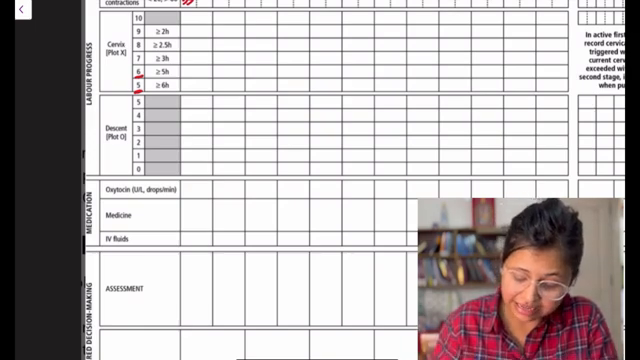
scroll(down, 3)
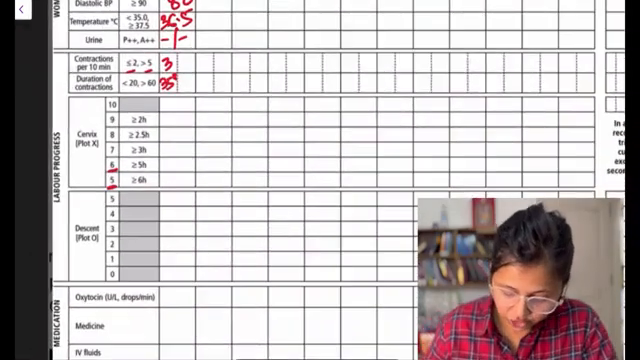
click(178, 176)
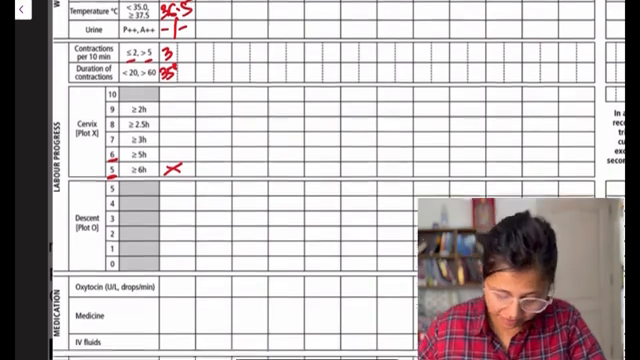
Mark fetal descent with an O, write N in the medication rows and add assessment and plan entries
scroll(down, 3)
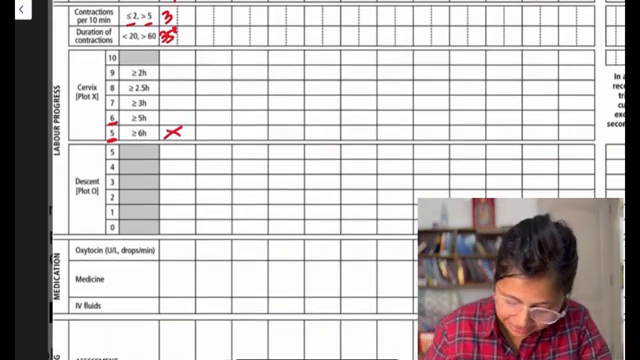
click(172, 166)
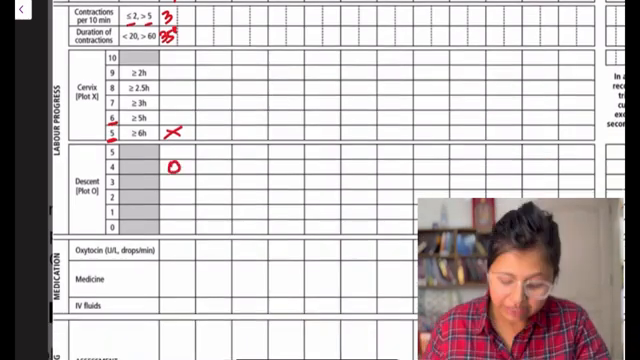
scroll(down, 3)
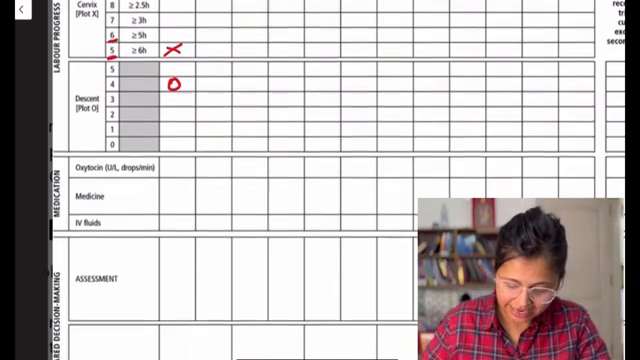
scroll(down, 3)
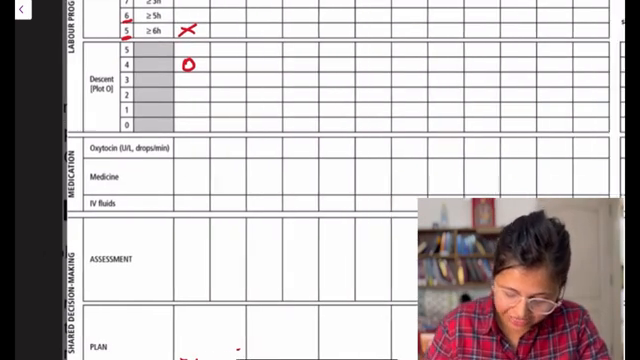
text(N)
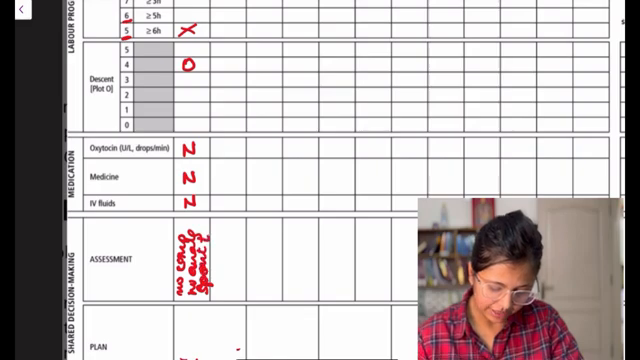
scroll(down, 3)
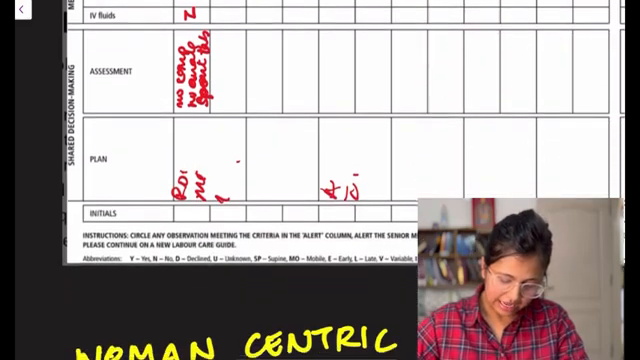
Write MD for posture and N for fetal heart rate in the next hour's column in red
scroll(down, 3)
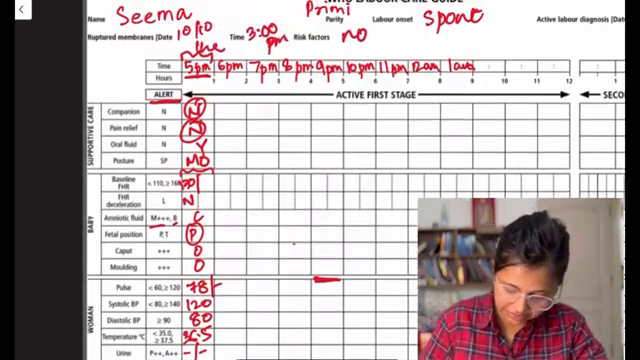
scroll(down, 3)
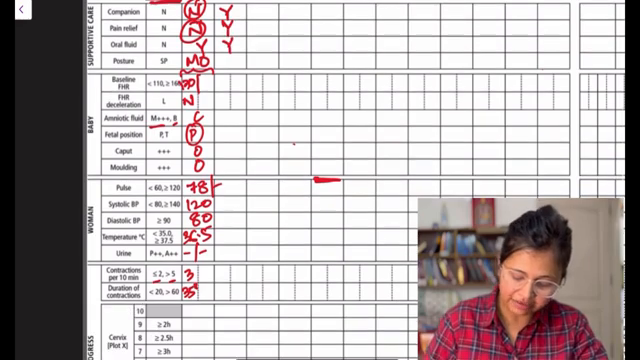
text(MD)
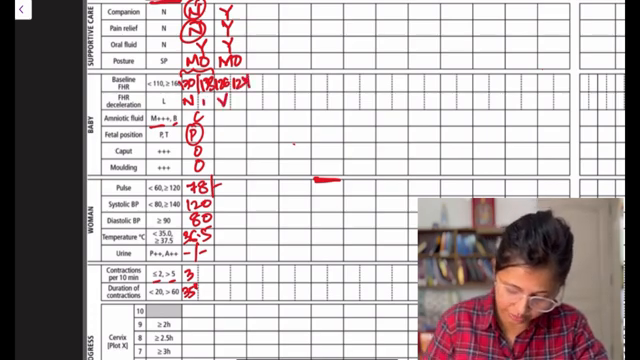
text(N)
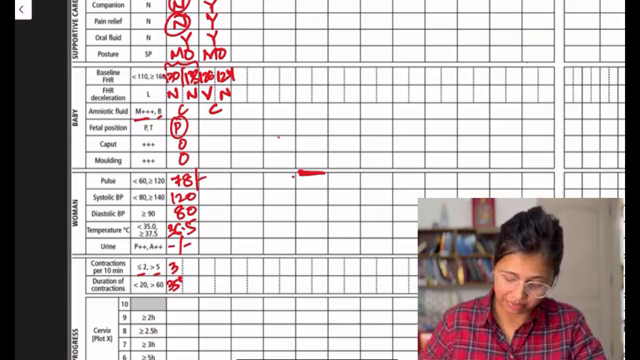
Enter contraction frequency 3 and duration 45, then plot the new dilatation X on the cervix grid
scroll(down, 3)
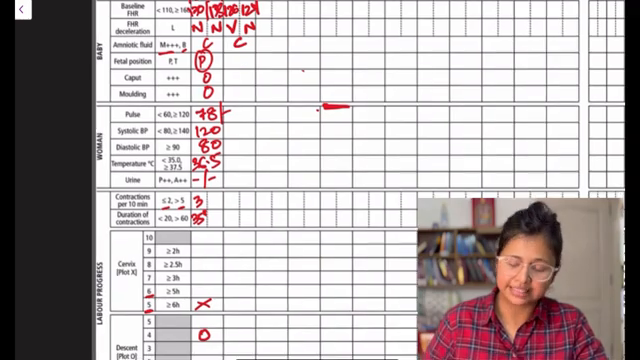
scroll(down, 3)
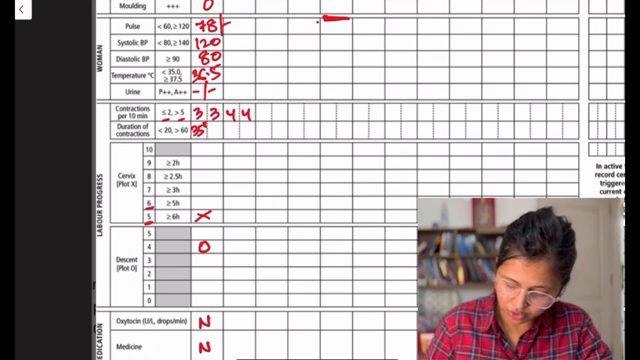
text(3)
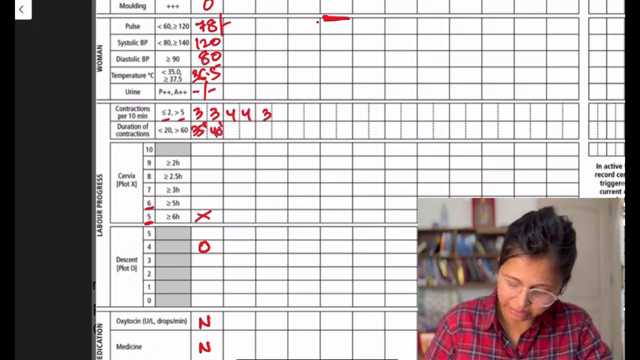
text(45)
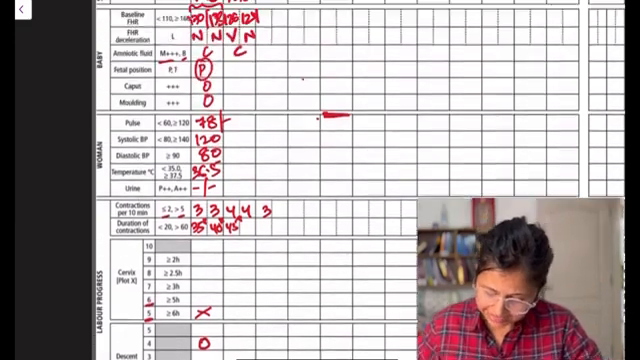
scroll(down, 3)
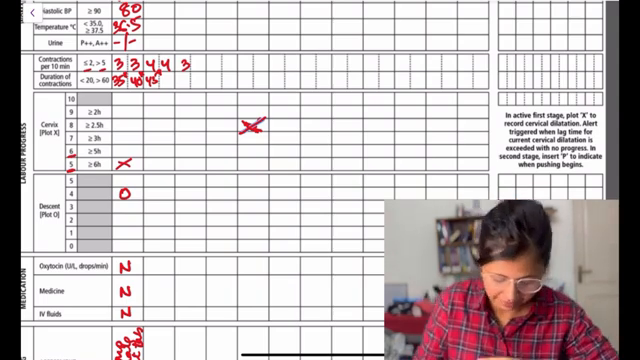
Record descent 0, mark oxytocin, medicine and IV fluids N per hour, and add the assessment note
click(244, 216)
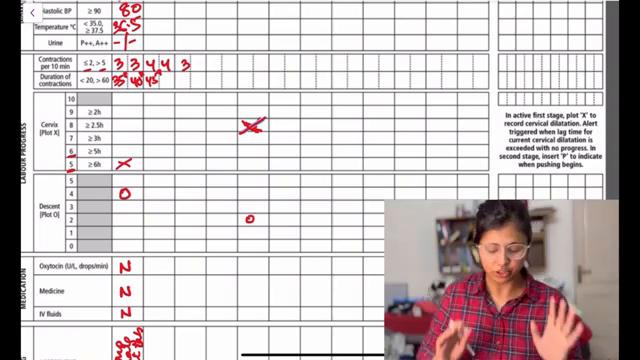
scroll(down, 3)
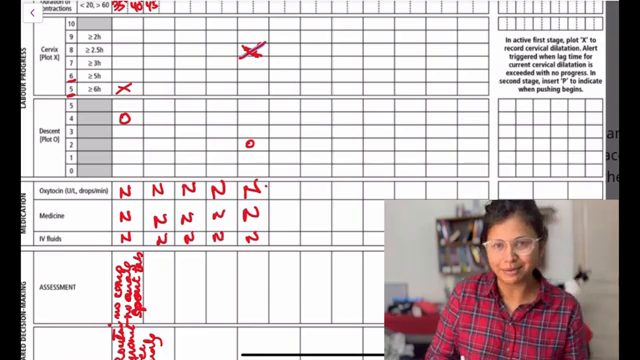
scroll(down, 3)
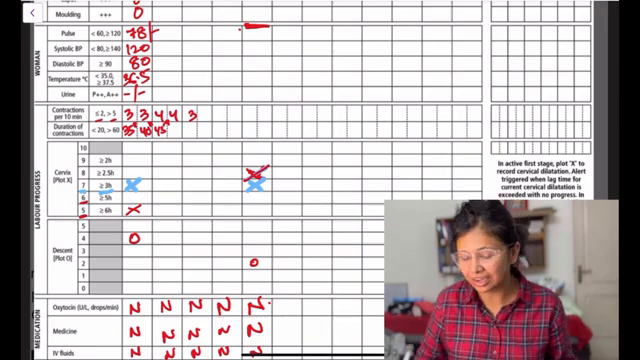
Enter the second-stage times and mark the first supportive-care rows Y in red
scroll(down, 3)
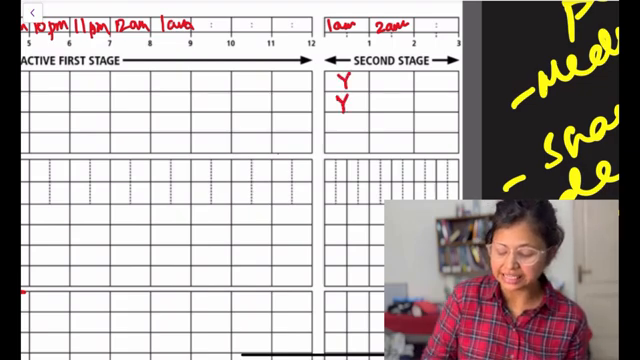
Write the remaining second-stage values in red and zoom out to show the full chart
click(344, 130)
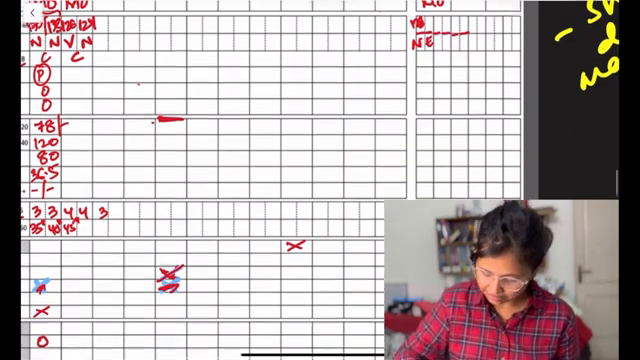
scroll(down, 3)
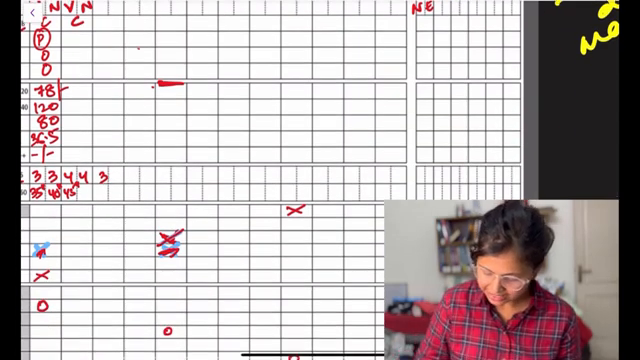
scroll(down, 3)
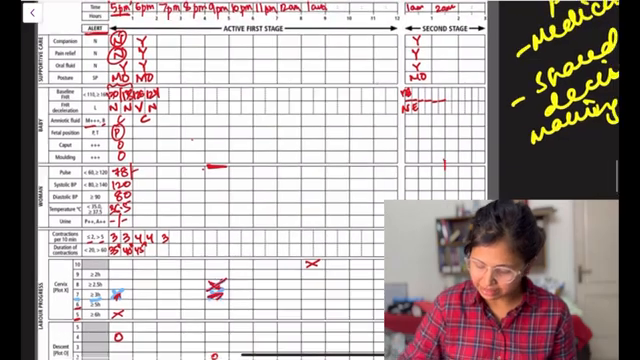
Scroll past the chart to the yellow summary notes on removed items and disadvantages
scroll(down, 3)
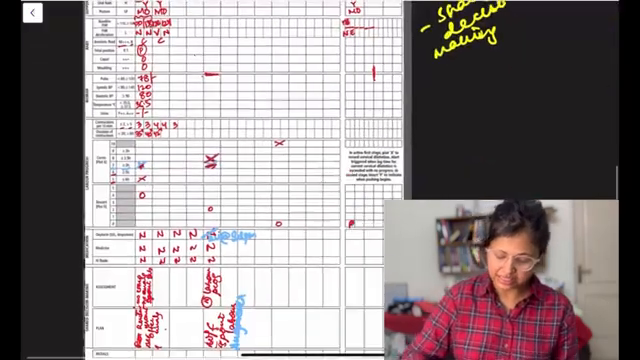
scroll(down, 3)
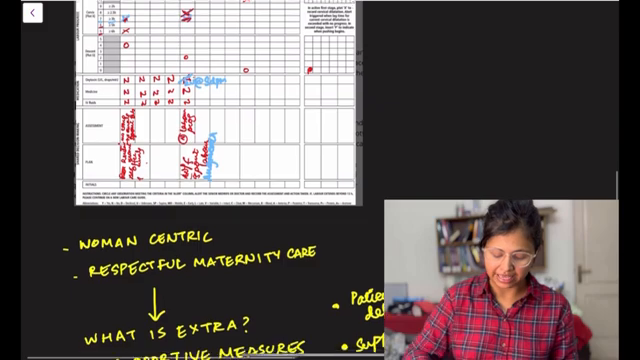
scroll(down, 3)
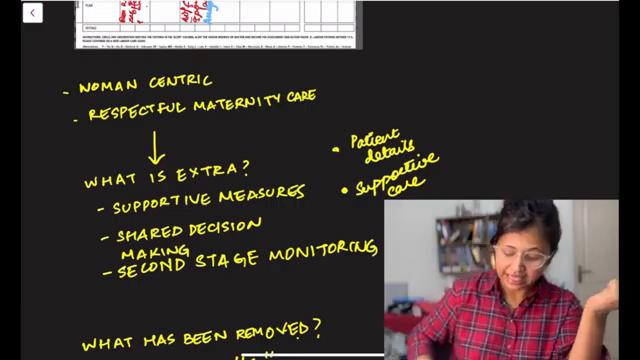
scroll(down, 3)
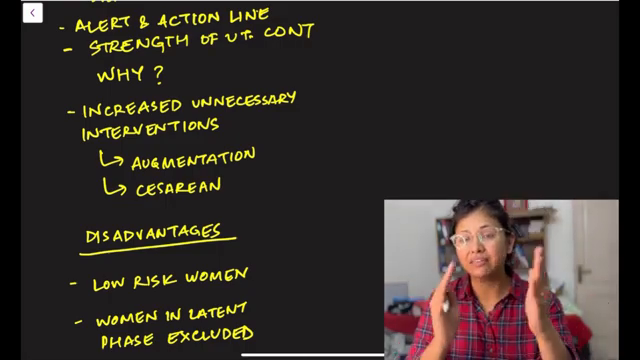